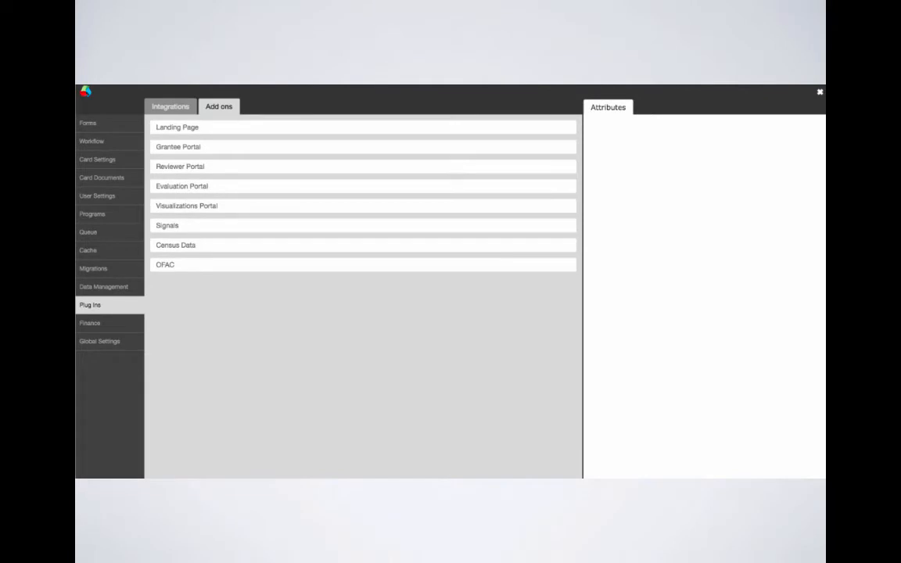
Step: Navigate the admin panel into Plug Ins > Add ons and select entries from the add-on list
left_click(89, 303)
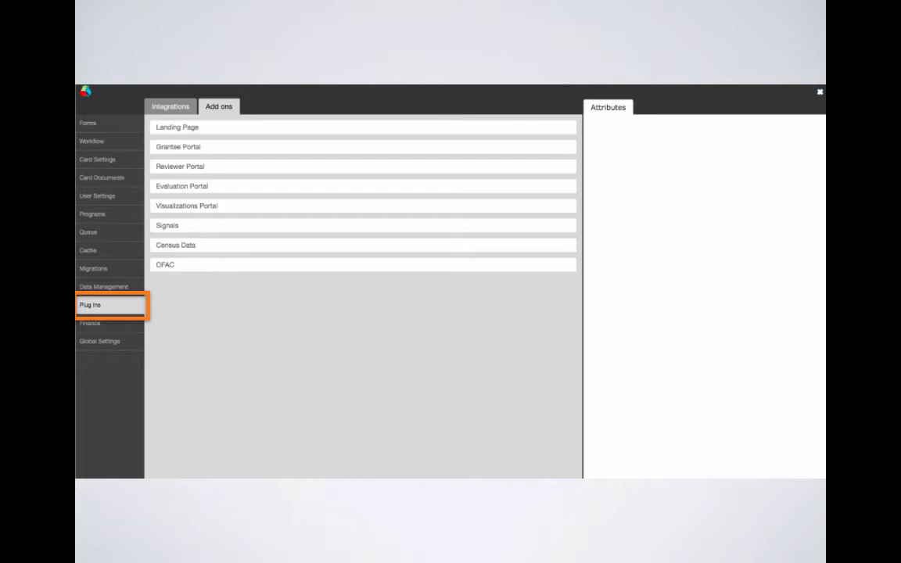
left_click(219, 106)
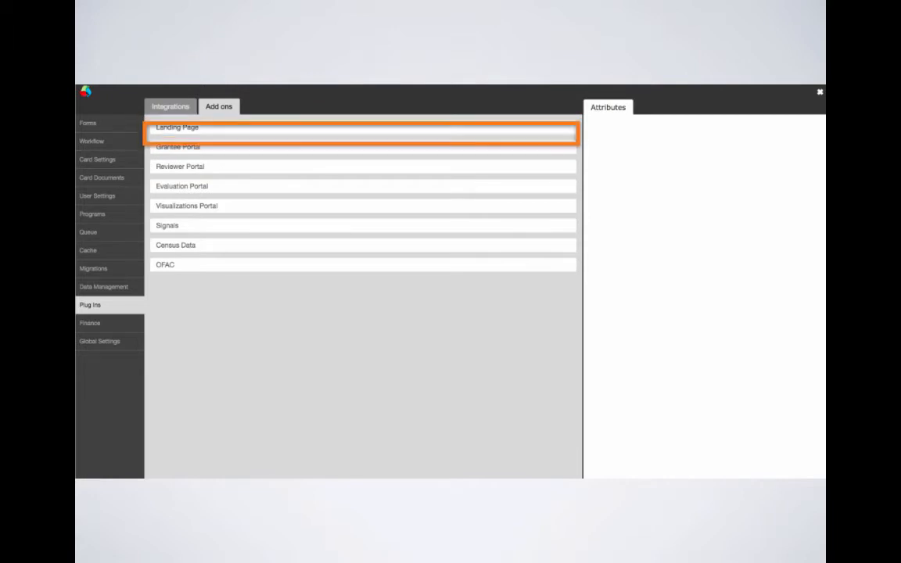
left_click(363, 166)
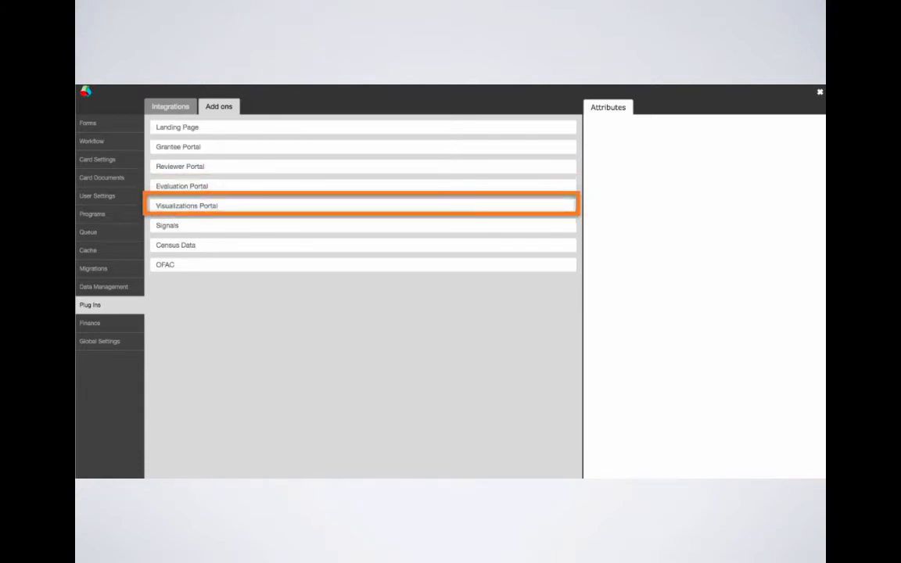
left_click(363, 226)
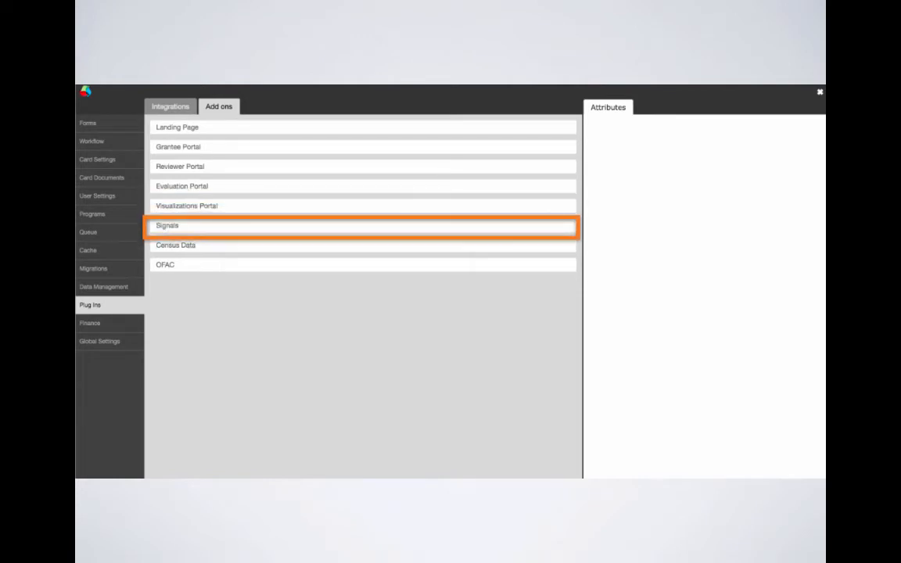
left_click(364, 244)
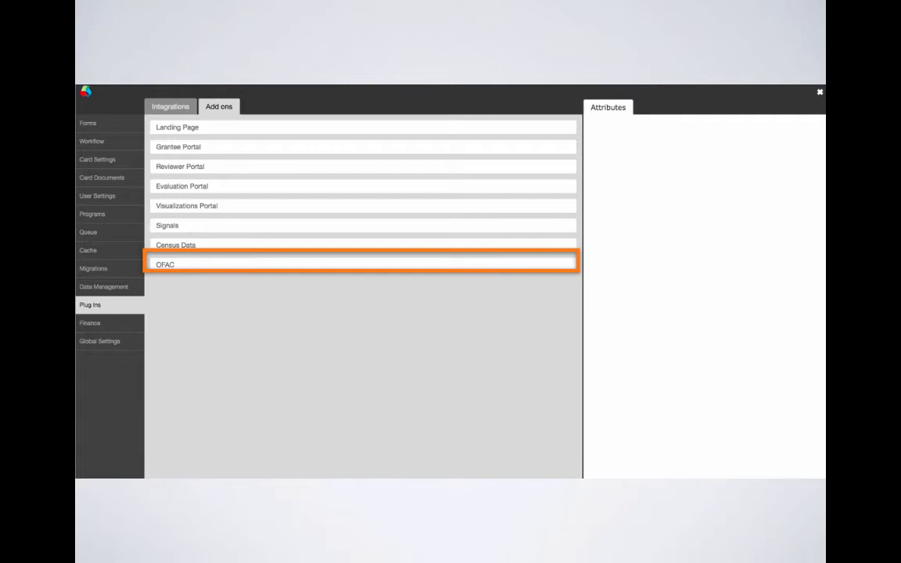
mouse_move(232, 166)
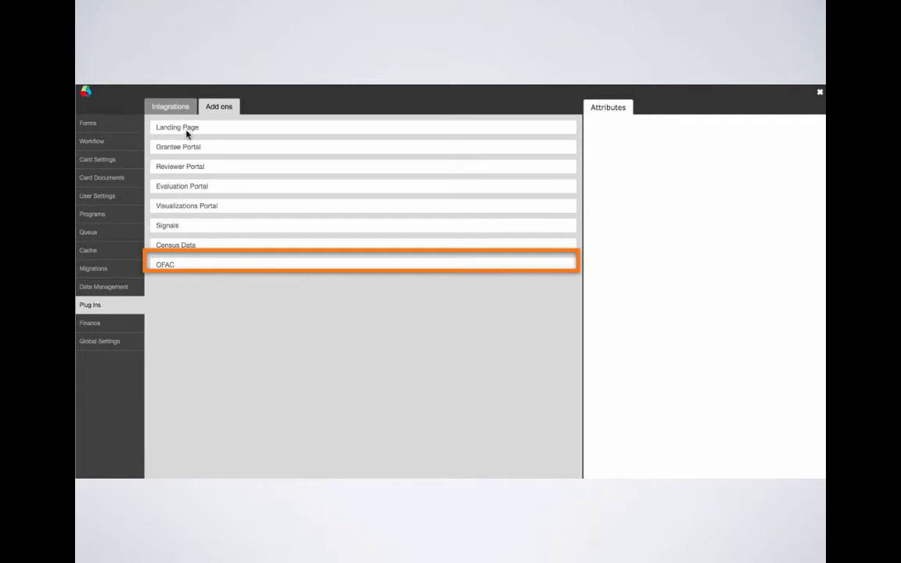
mouse_move(147, 131)
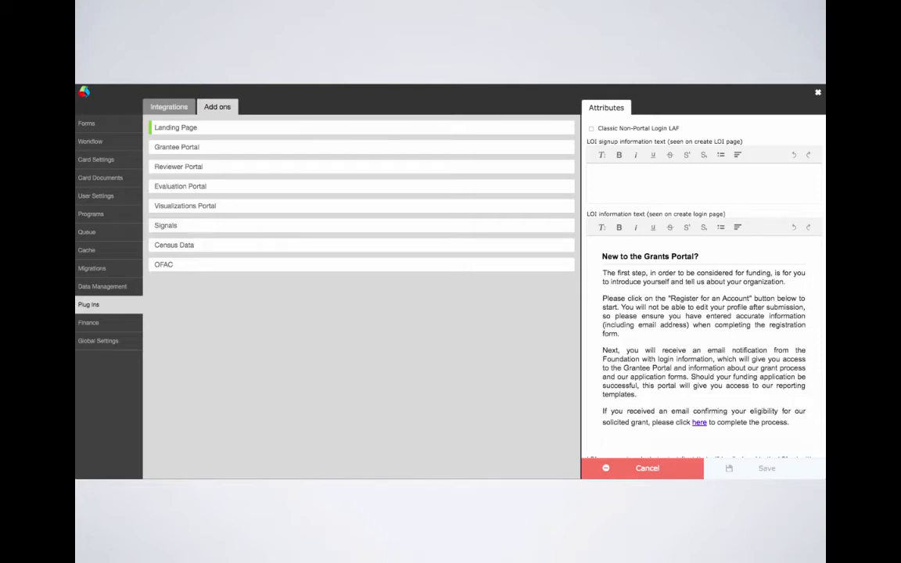
Step: Show the Grantee Portal attributes with its grantee option checkboxes and landing page text
left_click(648, 468)
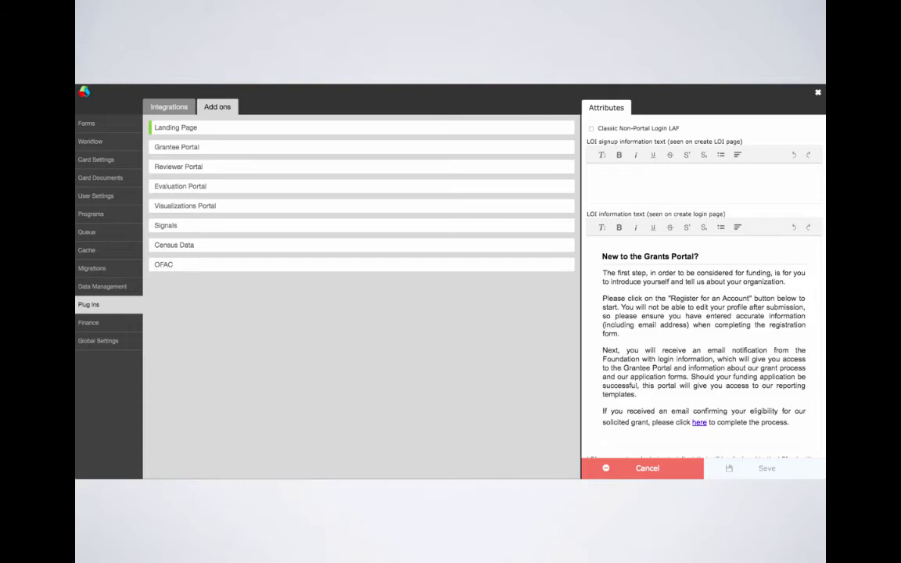
scroll("down", 3)
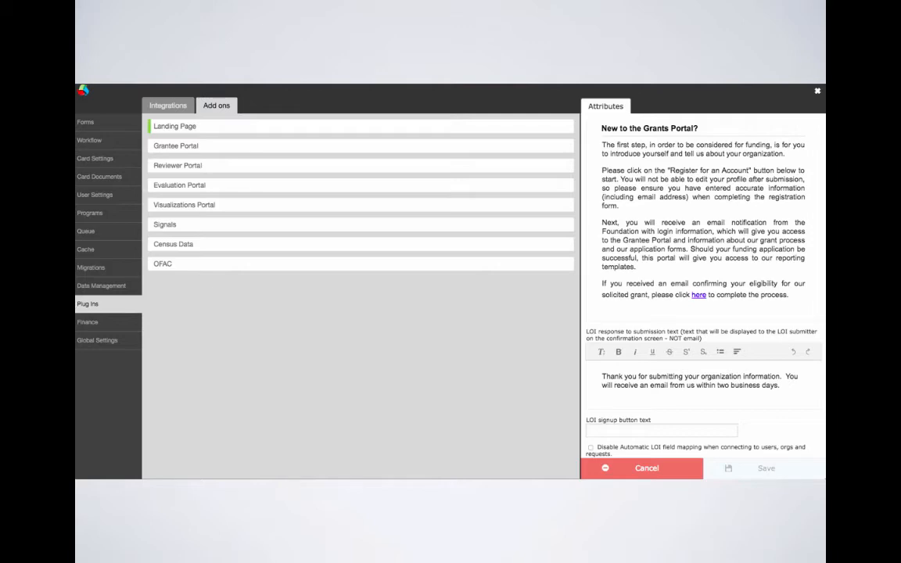
left_click(175, 146)
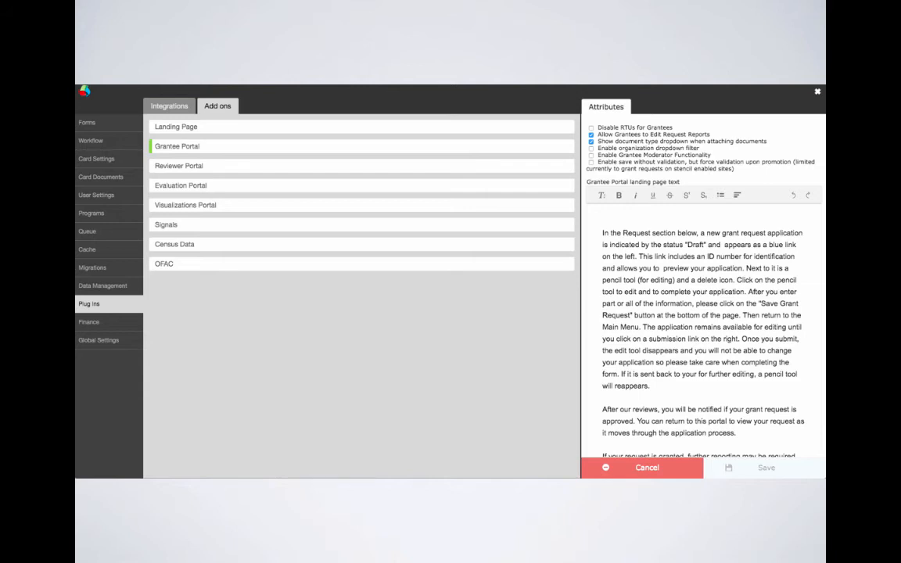
Step: Show the Reviewer Portal attributes with conflict-of-interest options and welcome landing text
scroll("down", 3)
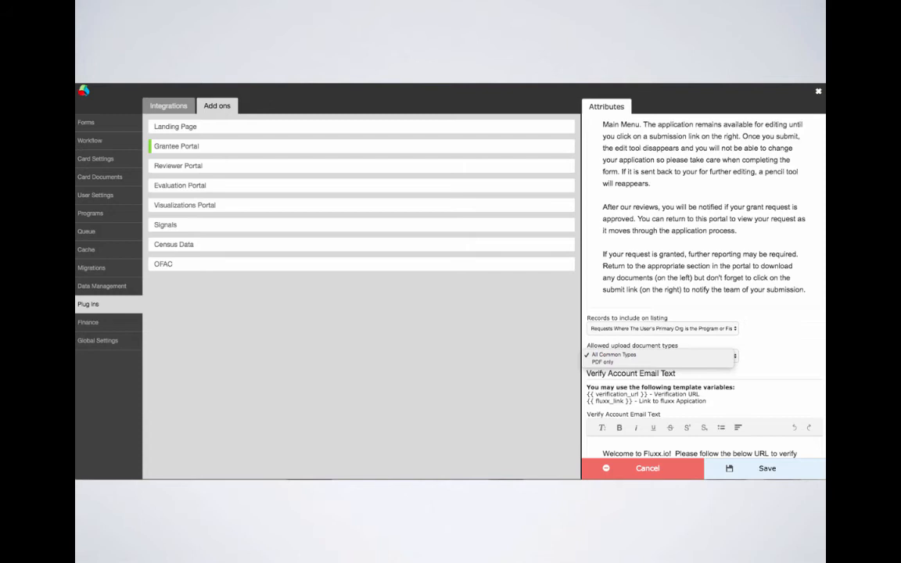
left_click(179, 166)
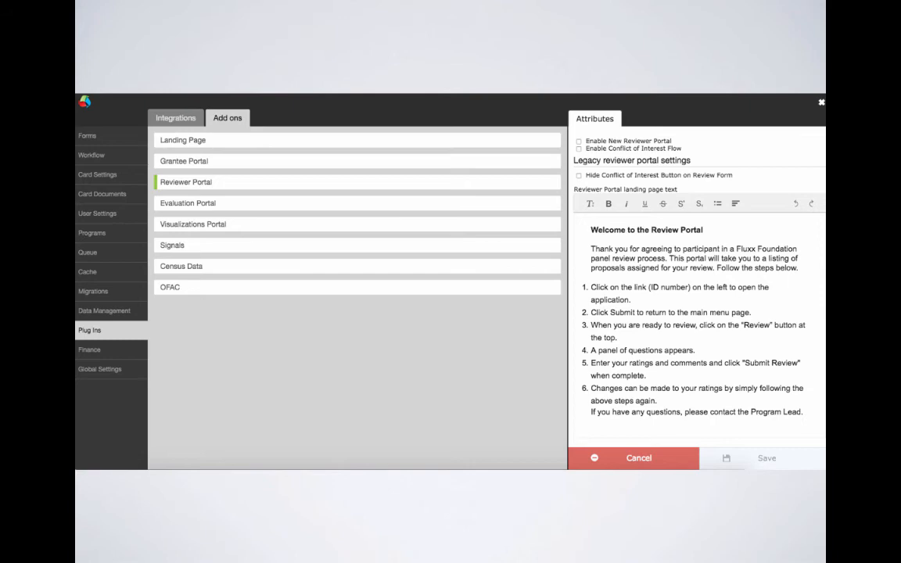
Step: Review the Visualizations Portal dashboard setting, then show the Signals add-on attributes
left_click(194, 223)
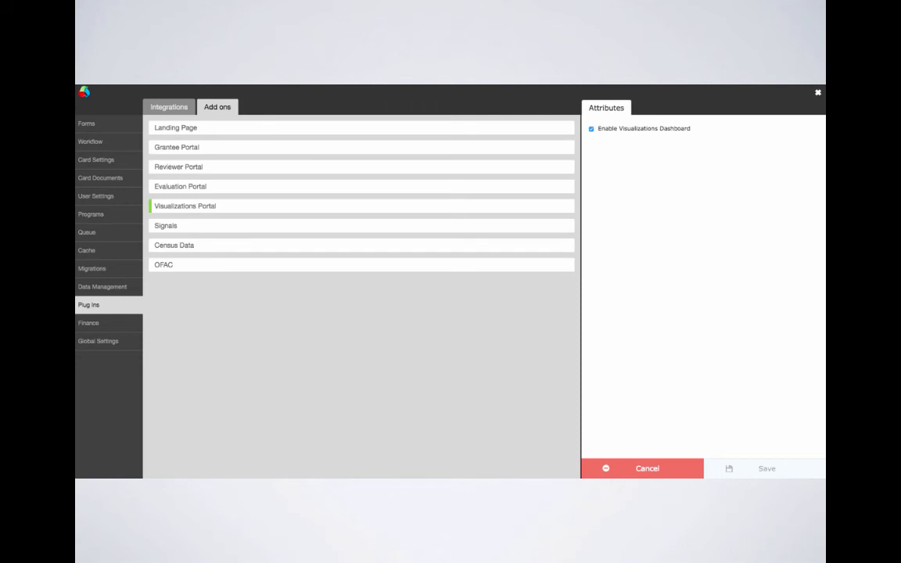
left_click(360, 225)
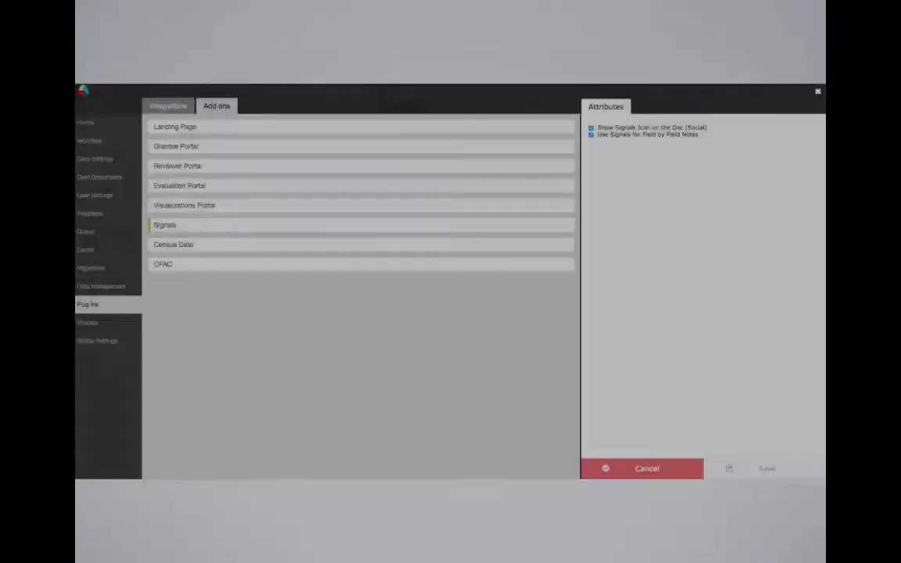